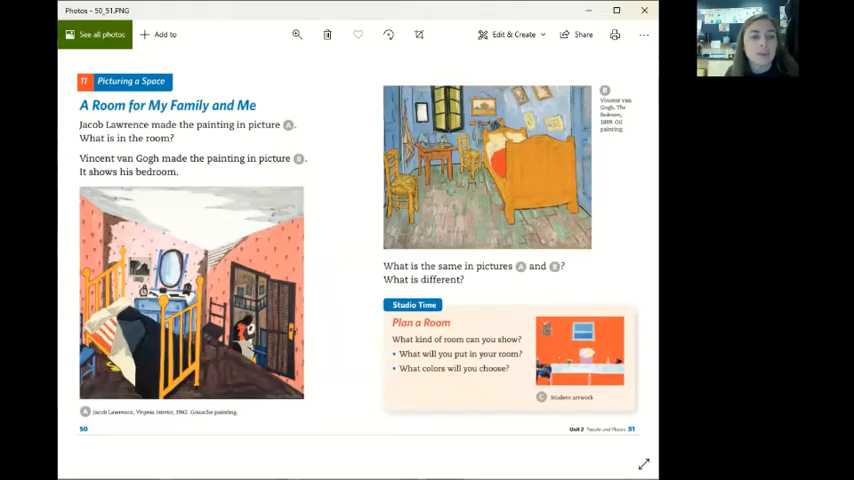
mouse_move(212, 290)
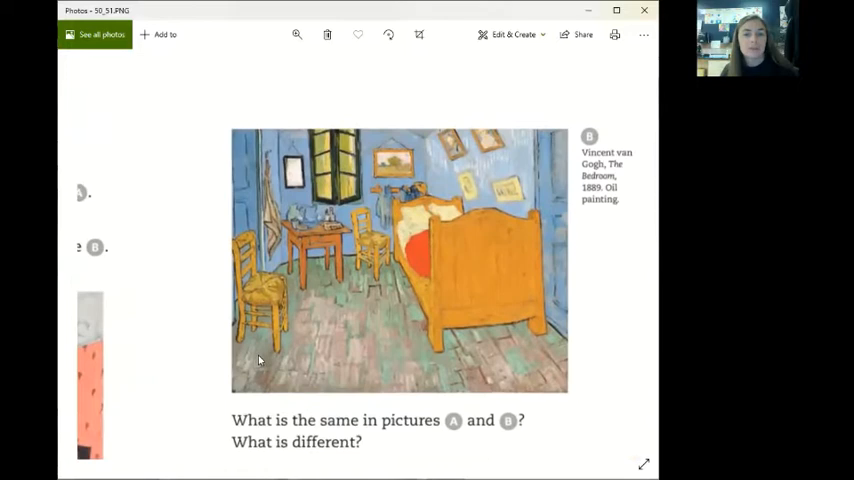
Expand the more-tools menu to reveal Shapes, Background and Link options
scroll("down", 3)
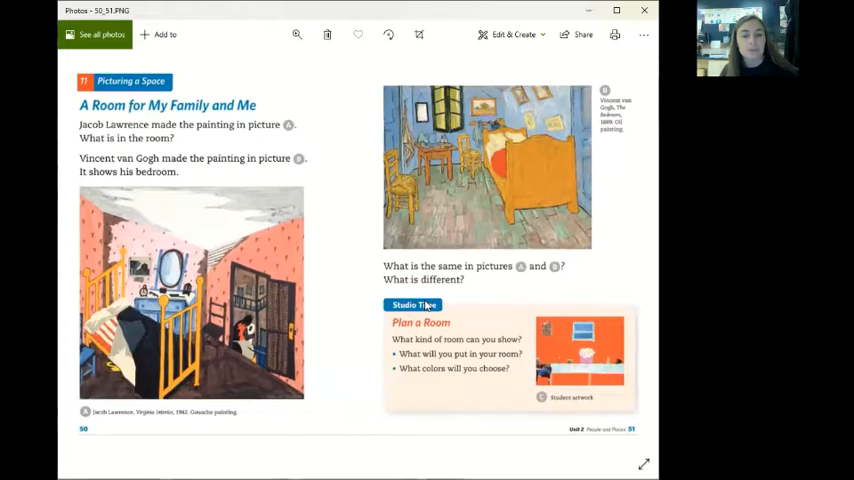
mouse_move(628, 253)
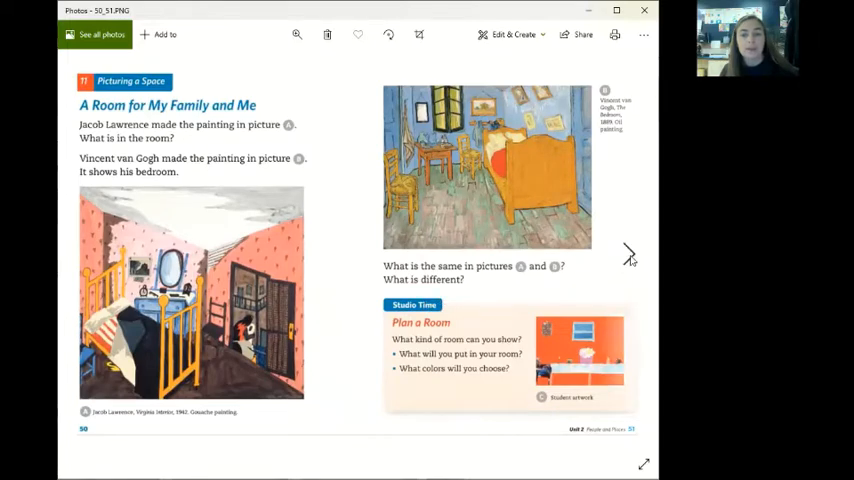
mouse_move(438, 221)
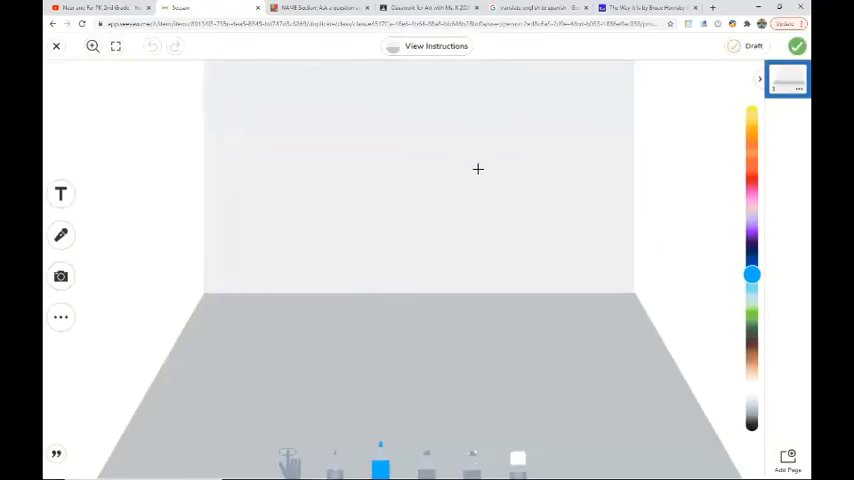
mouse_move(638, 254)
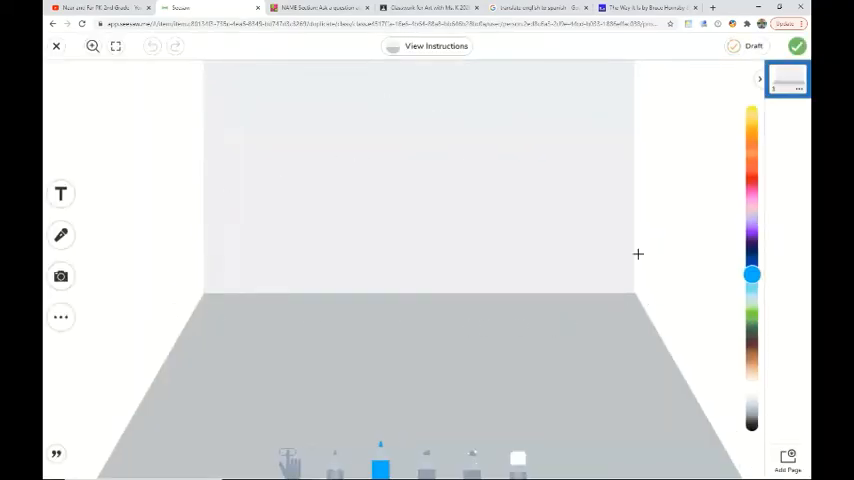
left_click(60, 317)
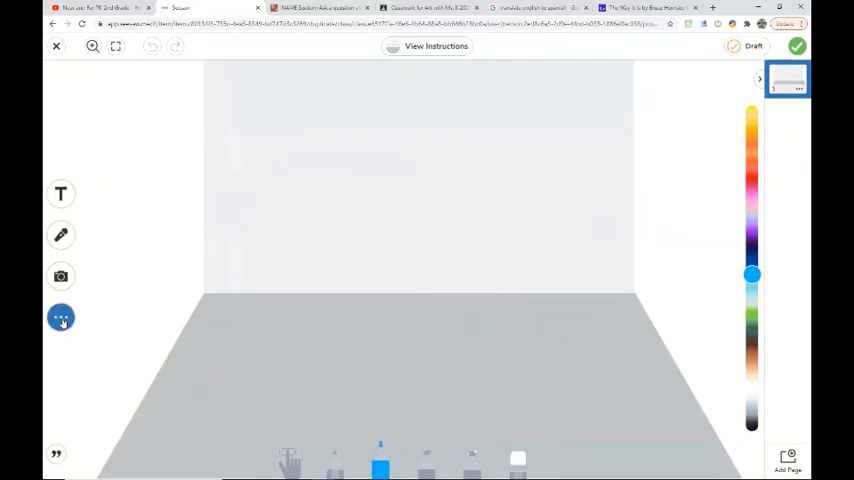
left_click(61, 318)
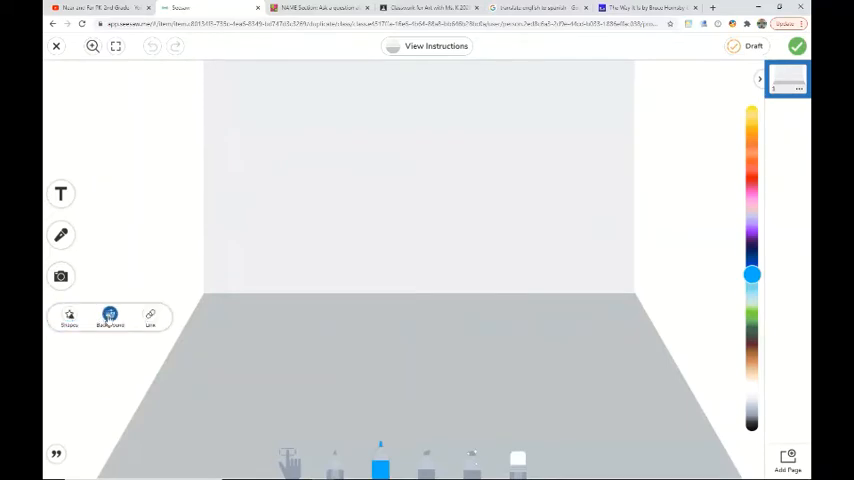
Open Background and browse the colour and gradient swatches for the room
left_click(110, 318)
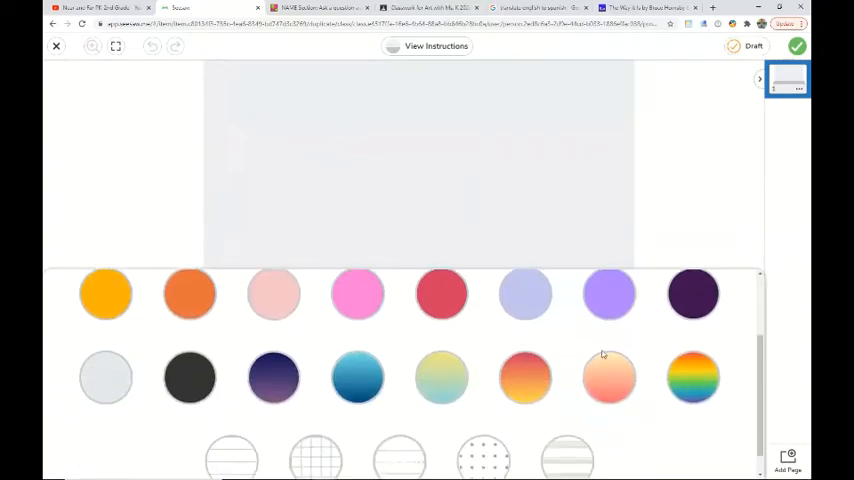
scroll("down", 3)
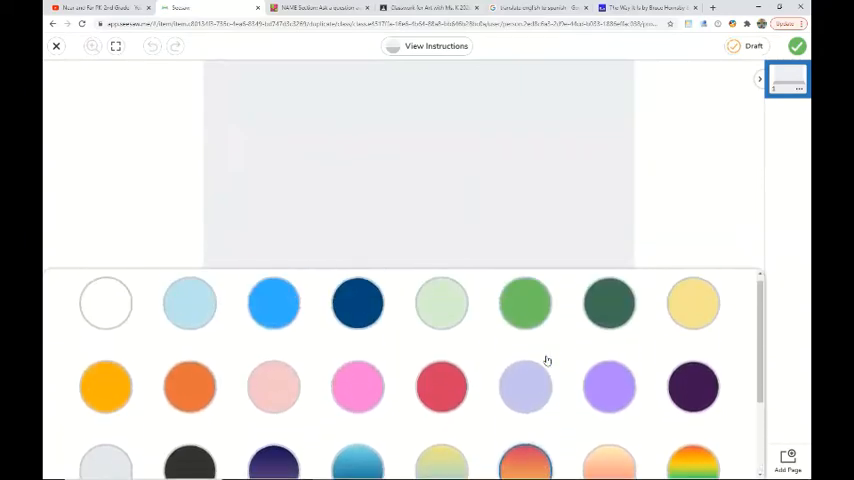
scroll("down", 3)
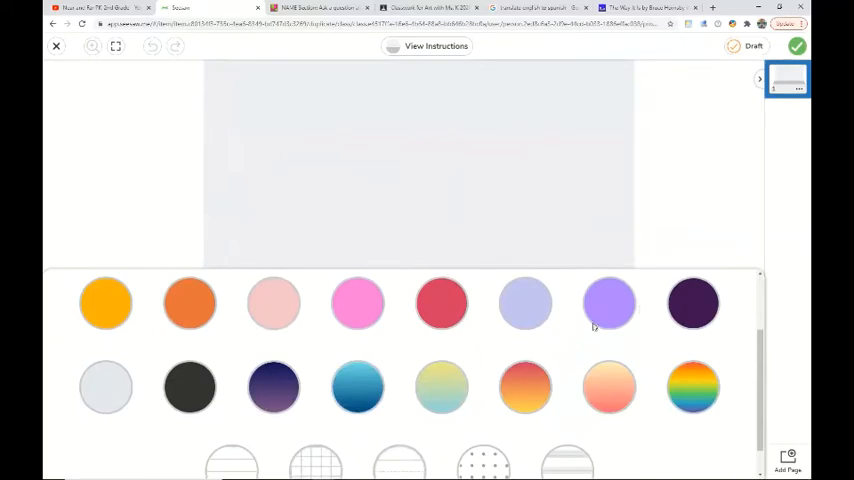
scroll("down", 3)
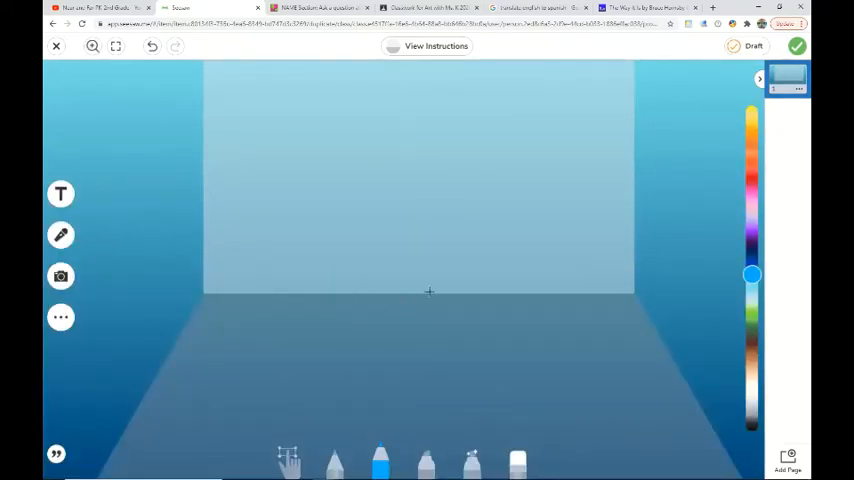
mouse_move(450, 300)
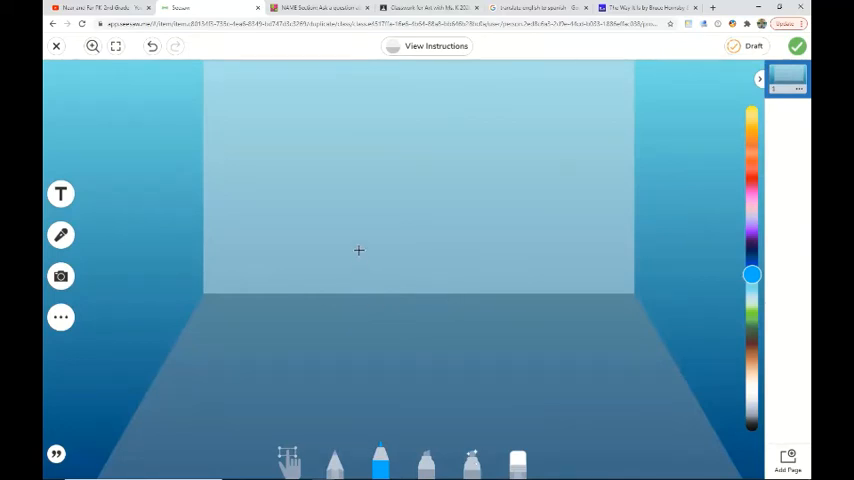
mouse_move(697, 274)
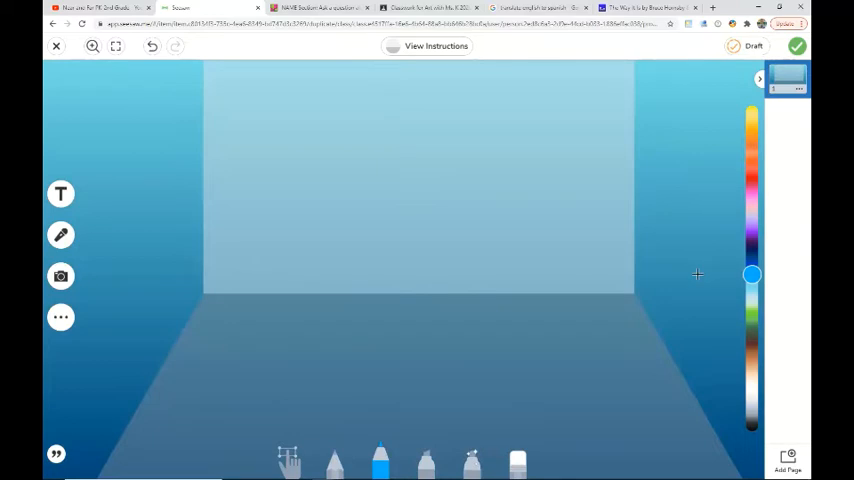
mouse_move(655, 286)
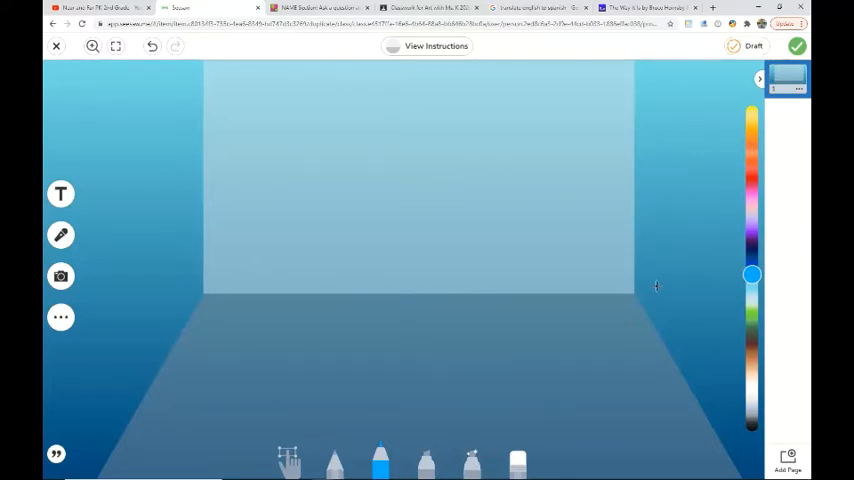